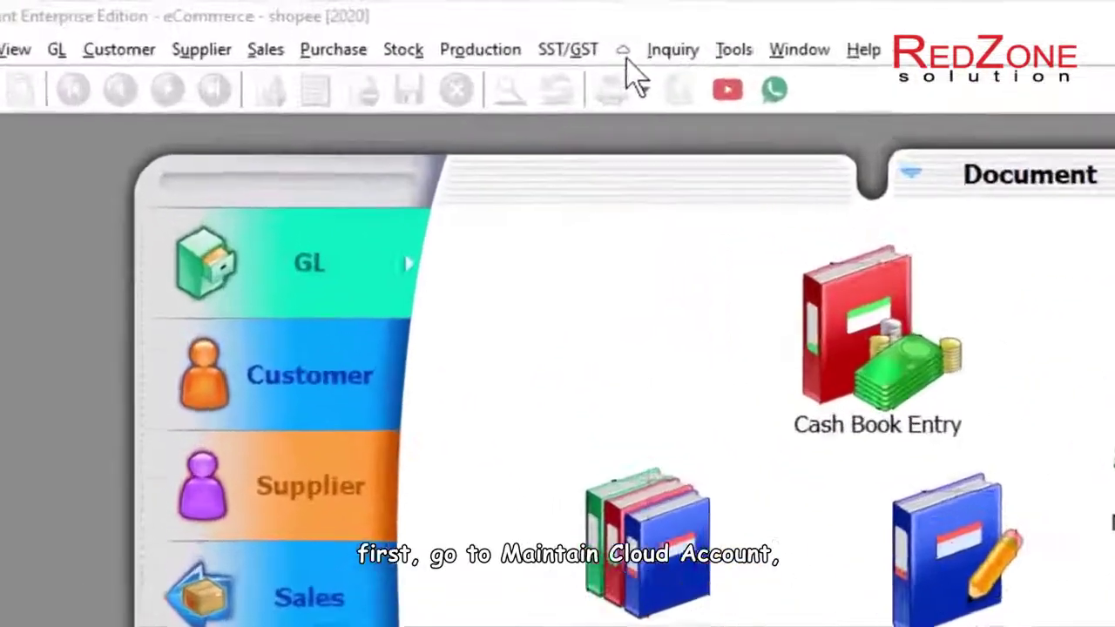
Open Maintain Cloud Account from the cloud menu.
click(622, 49)
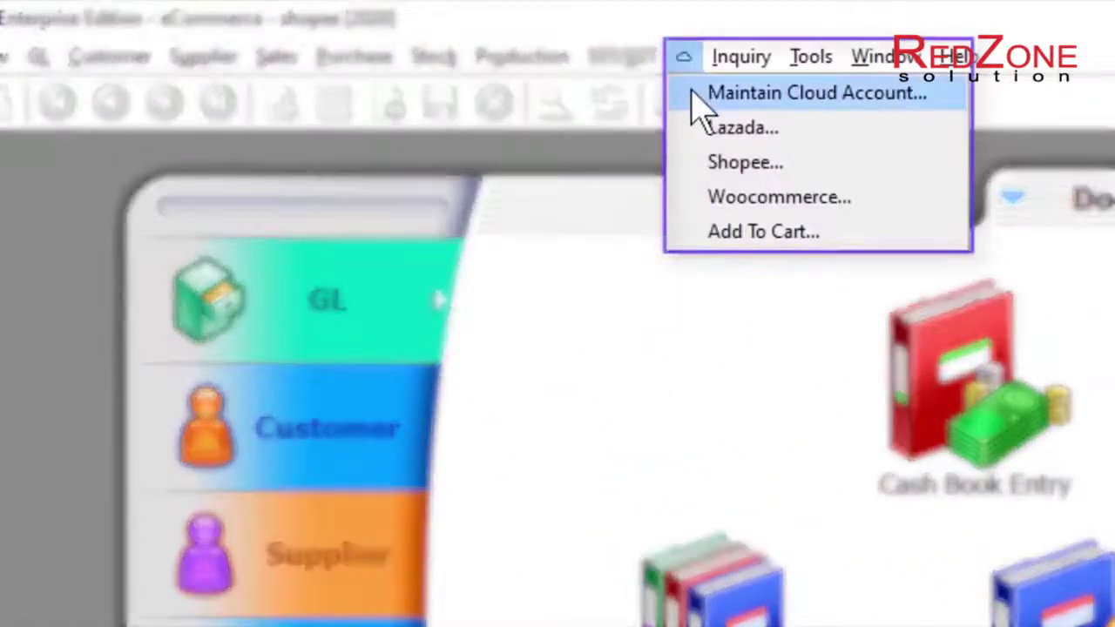
click(816, 94)
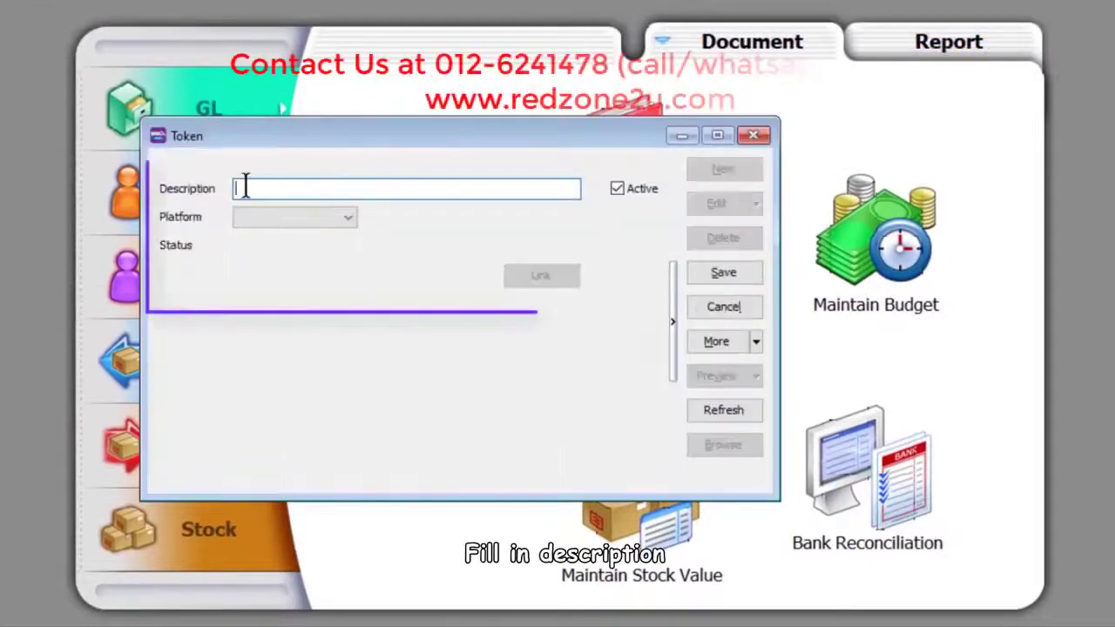
Describe the new token as Shopee-Store B and set its platform to Shopee.
text(Shopee-Store B)
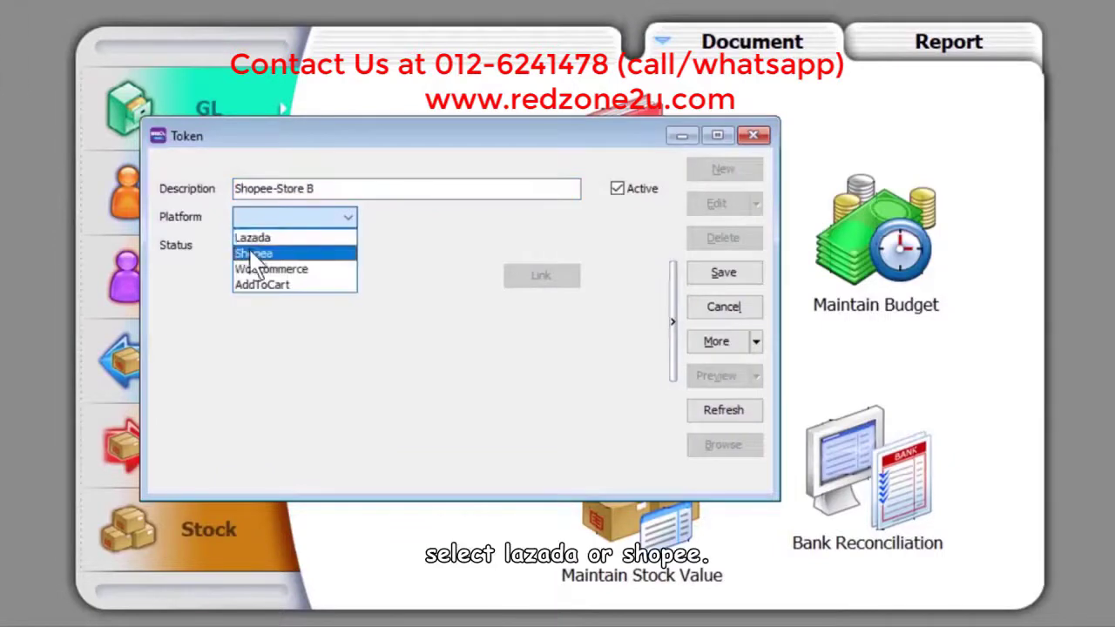
click(254, 253)
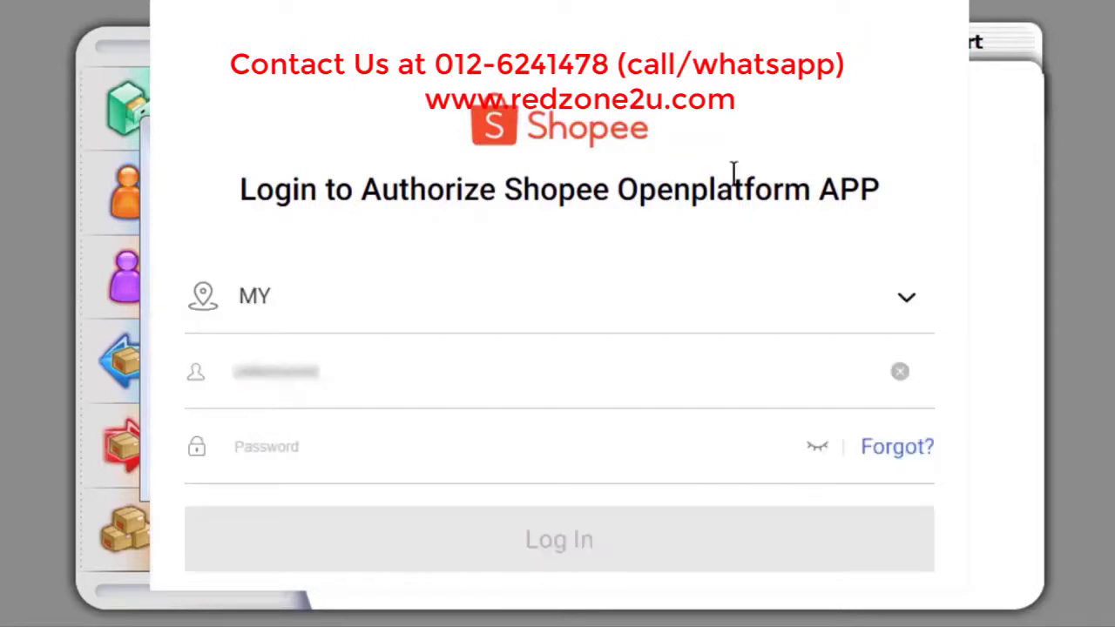
Log in to Shopee, confirm authorization for the onlinecaraccessories shop and save the linked token.
text(password)
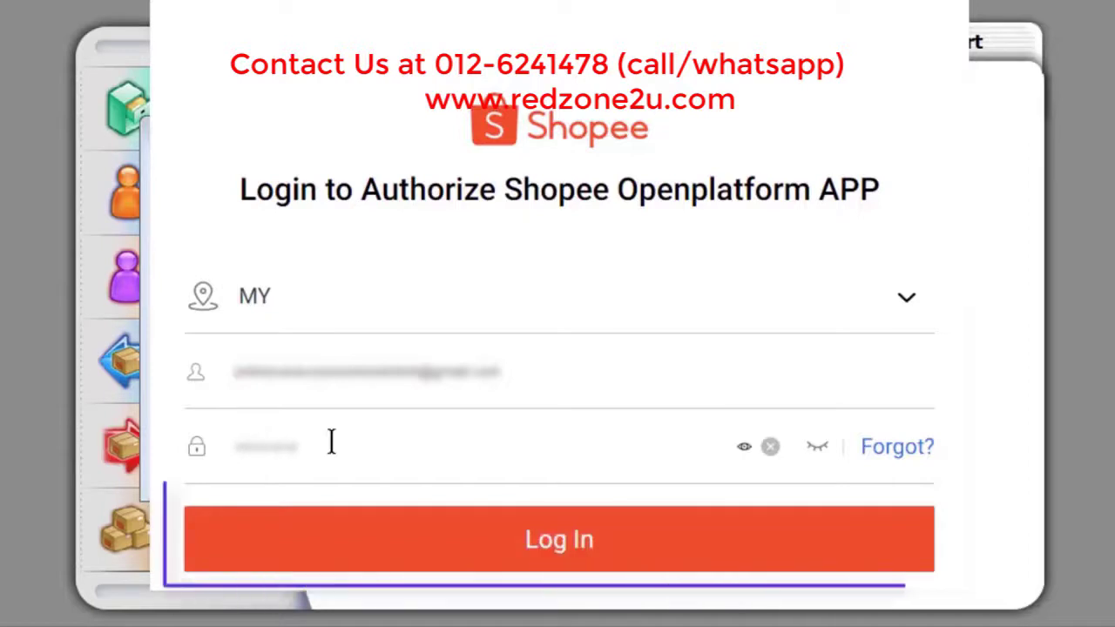
click(557, 538)
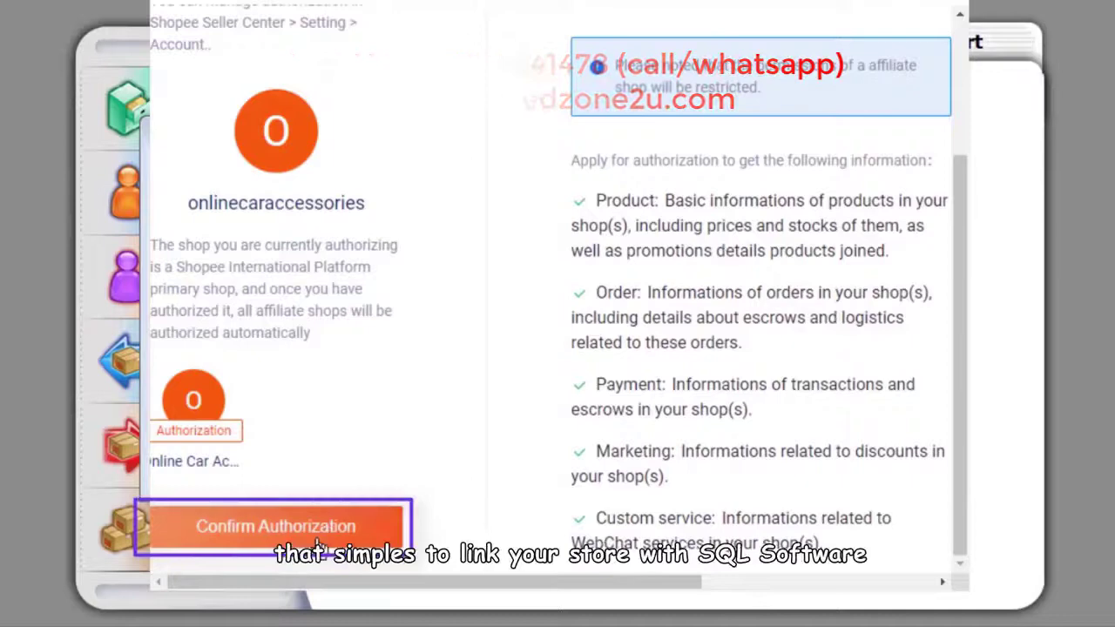
click(275, 526)
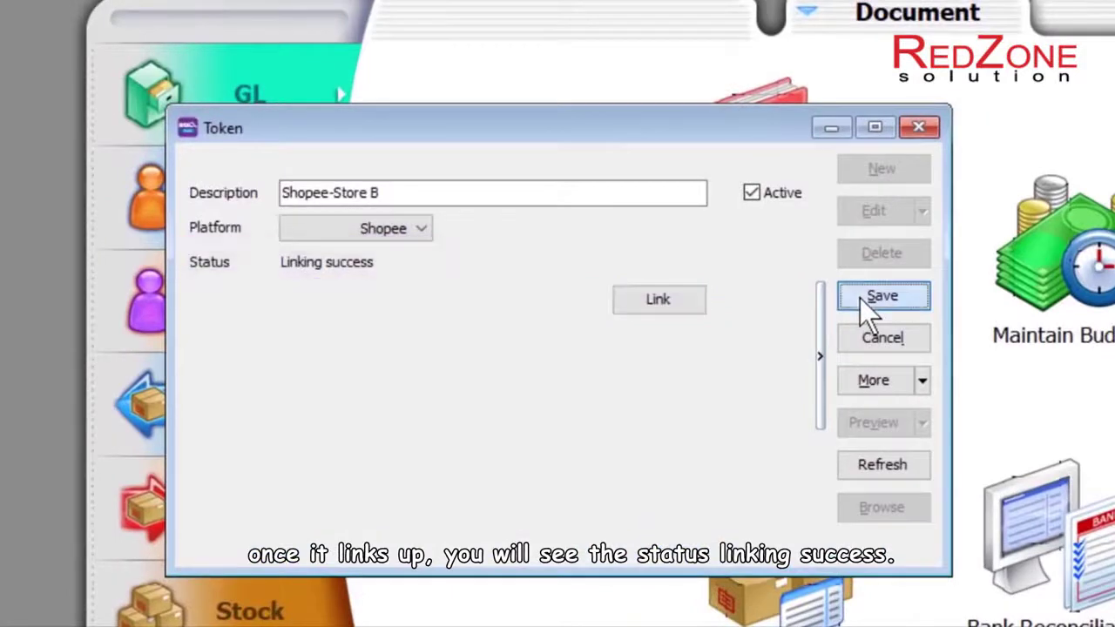
click(882, 297)
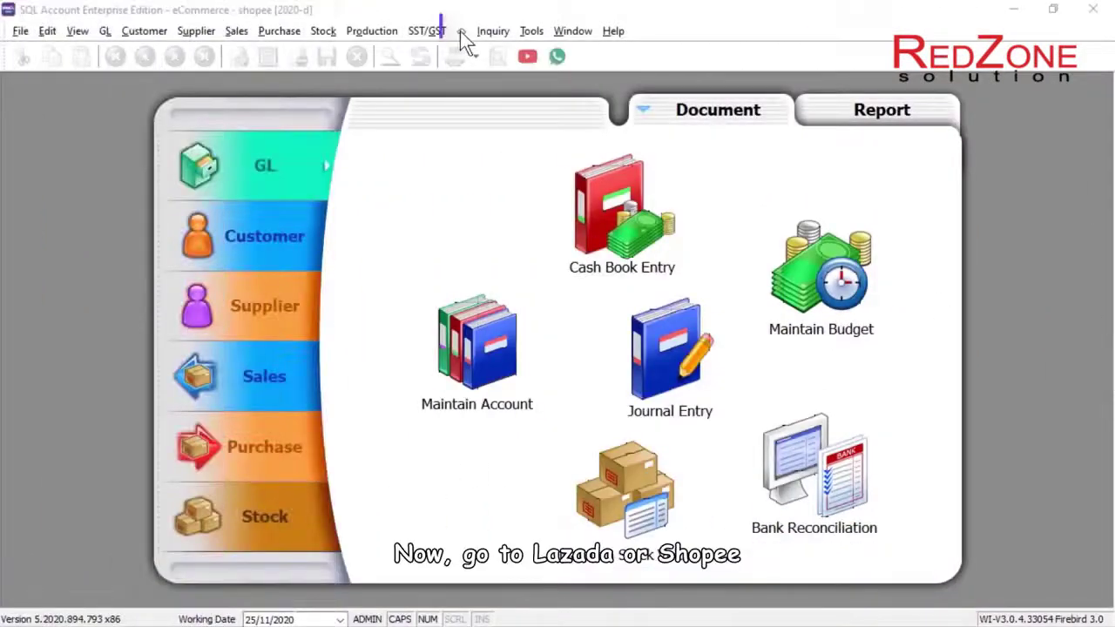
In the Shopee store settings, set customer 300-S0002, Shipping and Transaction Fees accounts.
click(460, 31)
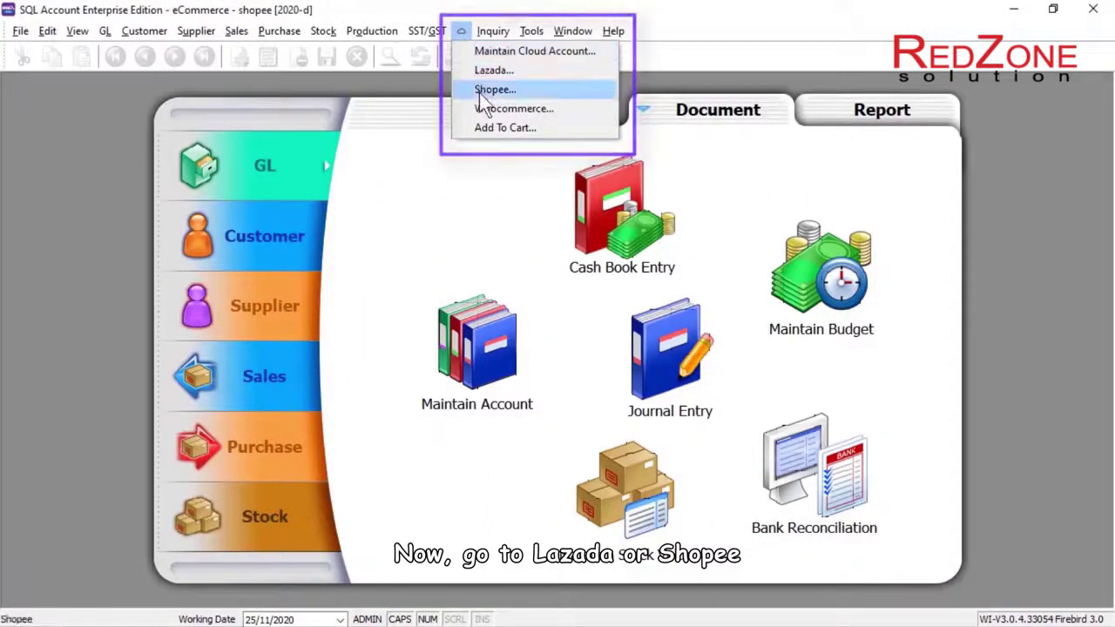
click(495, 89)
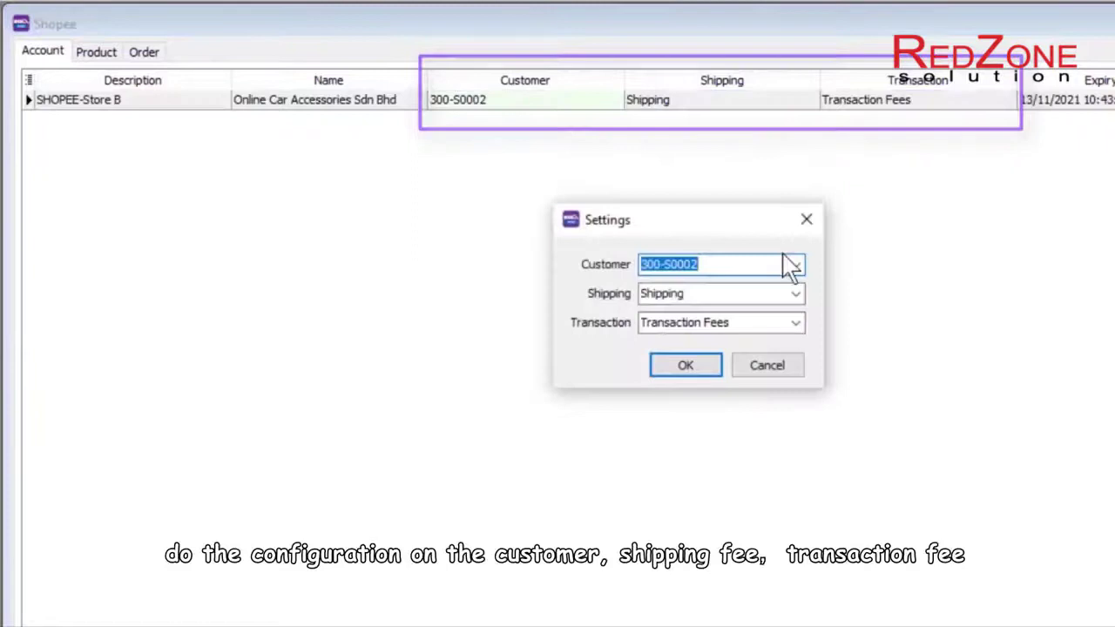
click(795, 265)
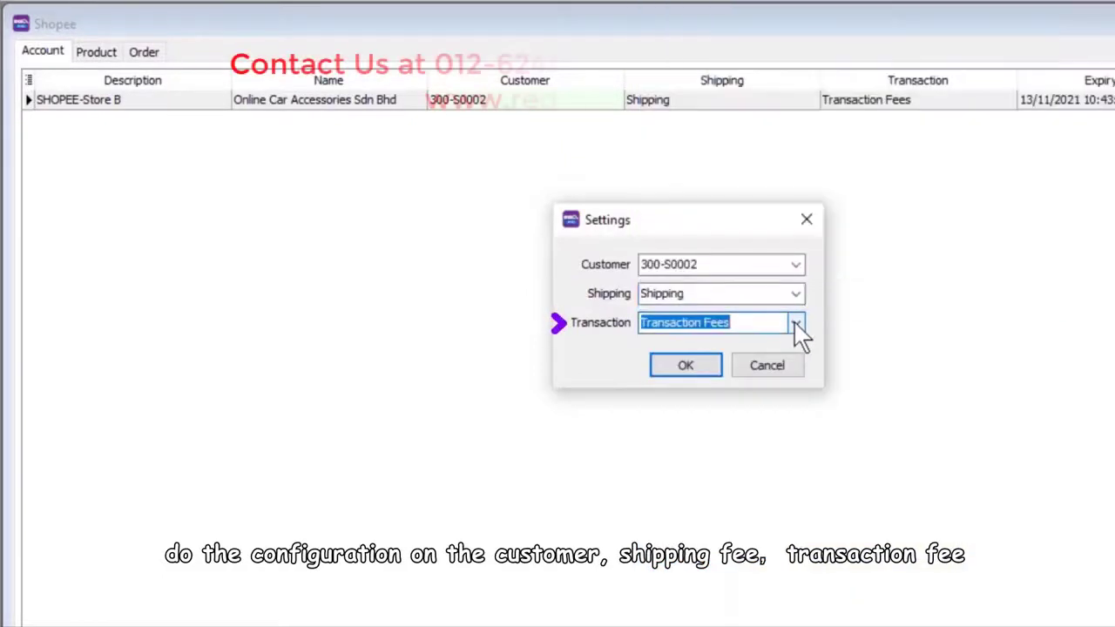
click(685, 366)
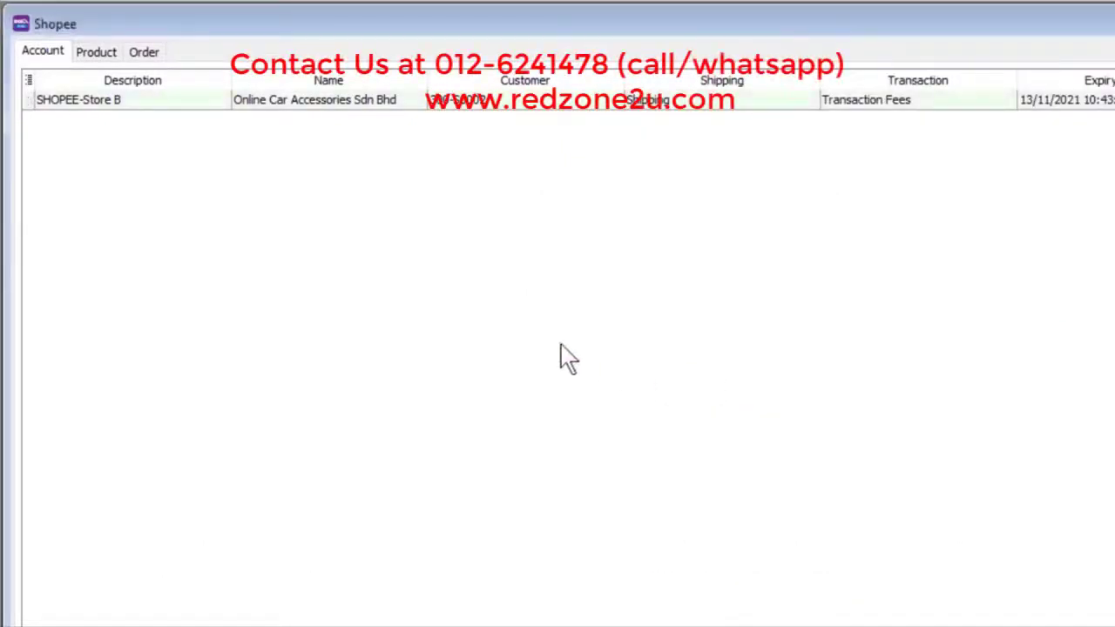
Fetch the Shopee products and match unmatched ones to stock item codes until all three show Success.
click(96, 52)
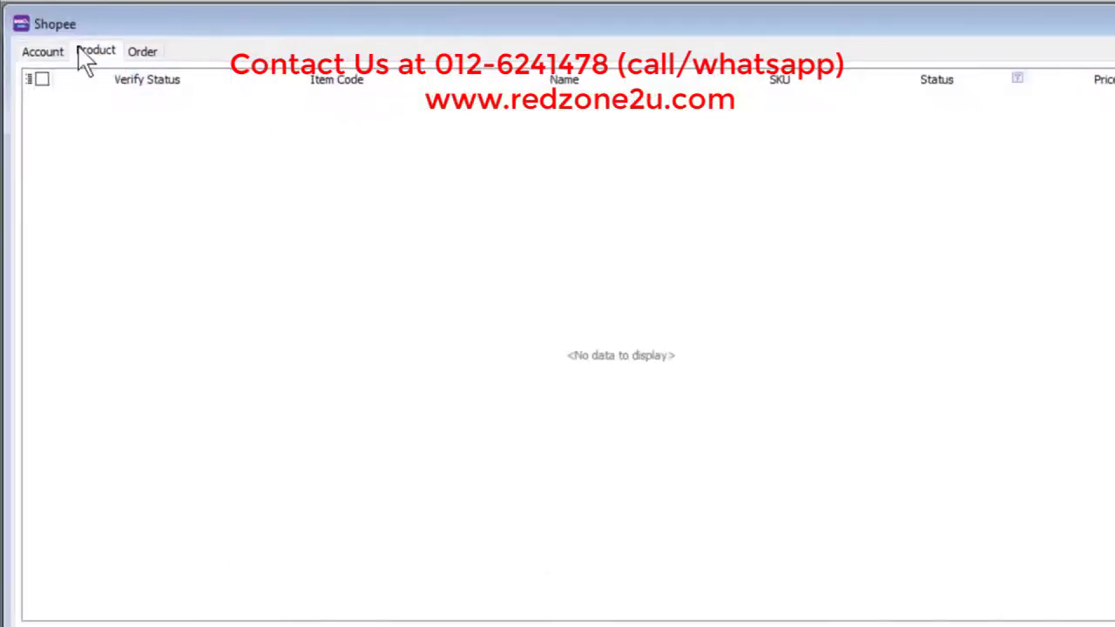
click(1042, 152)
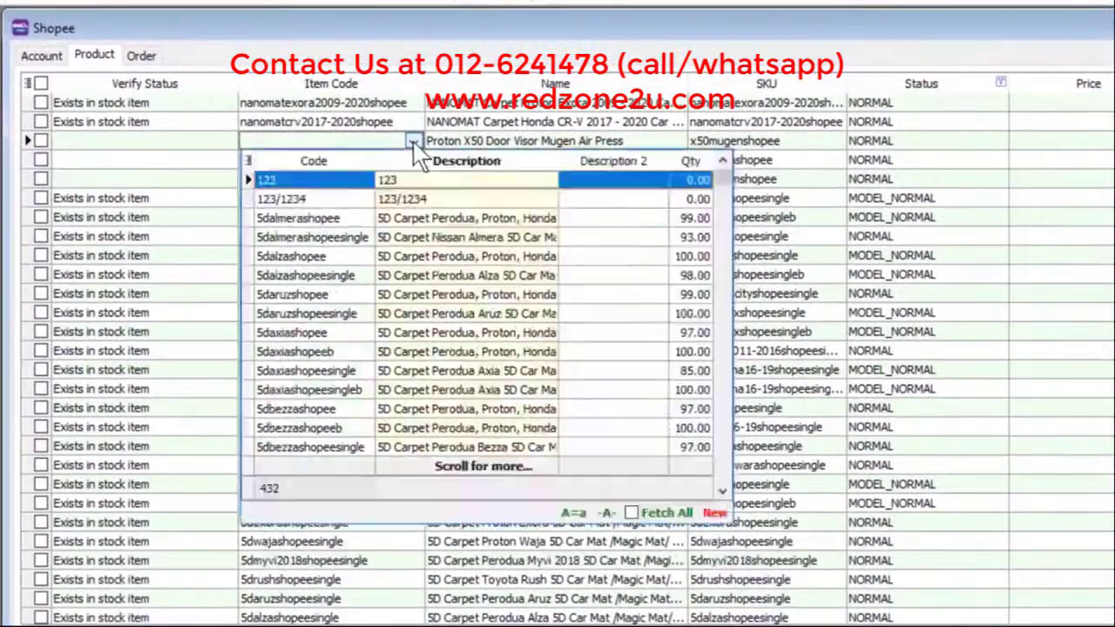
click(264, 179)
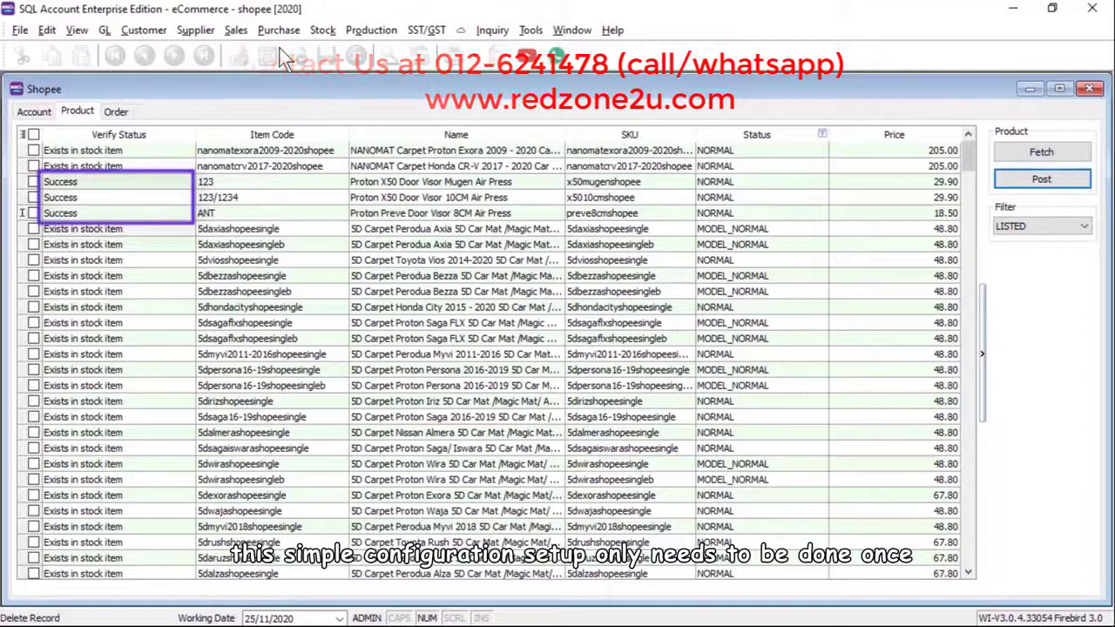
click(115, 111)
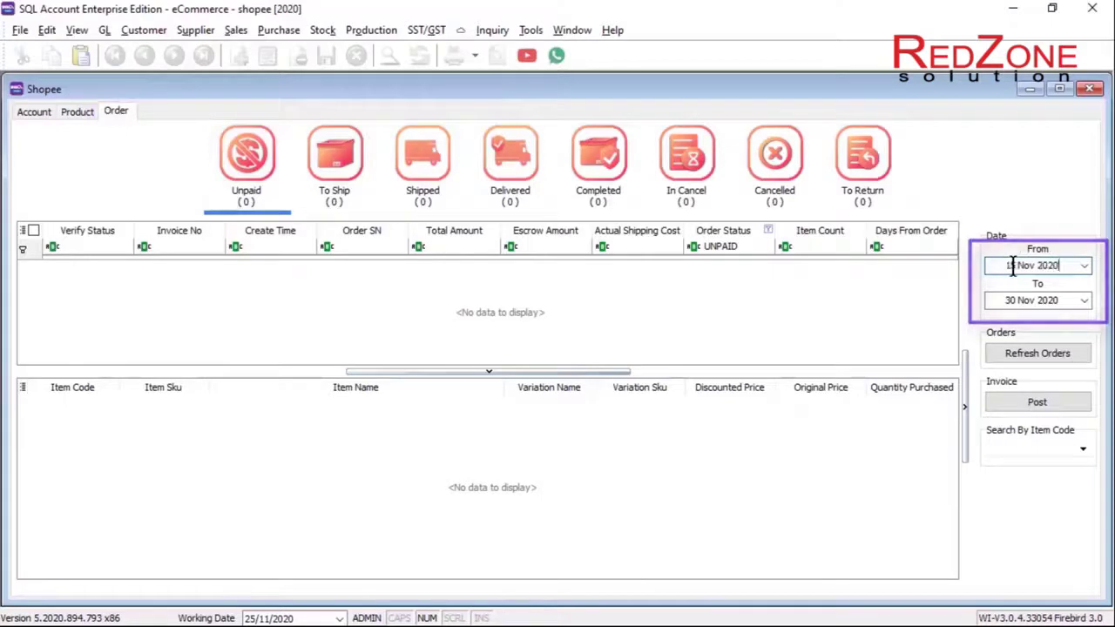
Load orders from 15 to 30 Nov 2020 and review Shipped, Completed, Cancelled and To Return statuses.
click(1037, 352)
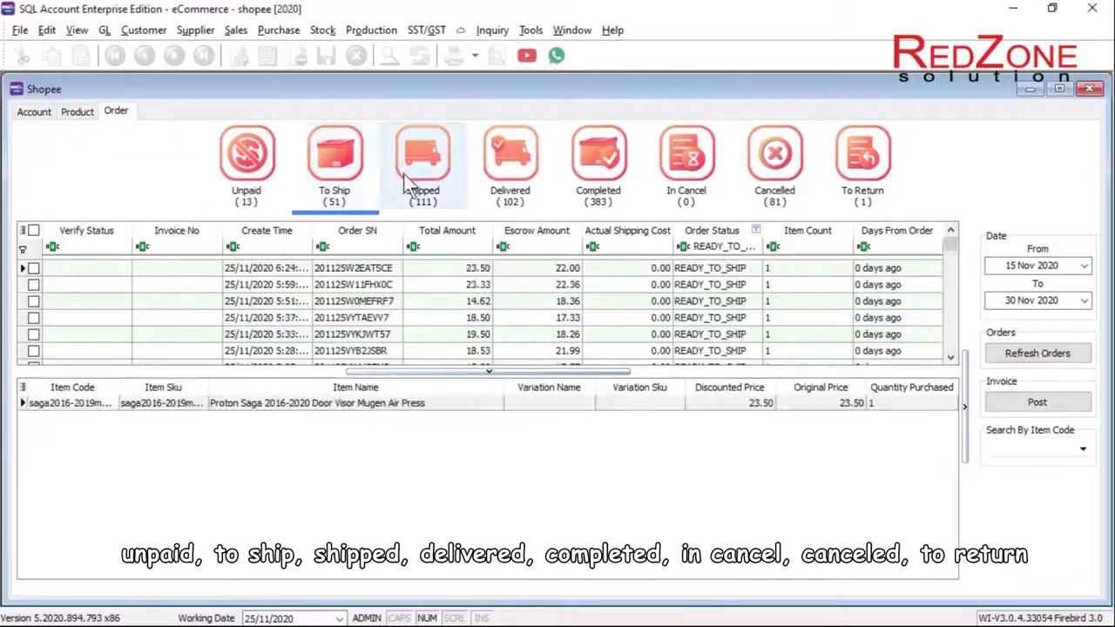
click(421, 161)
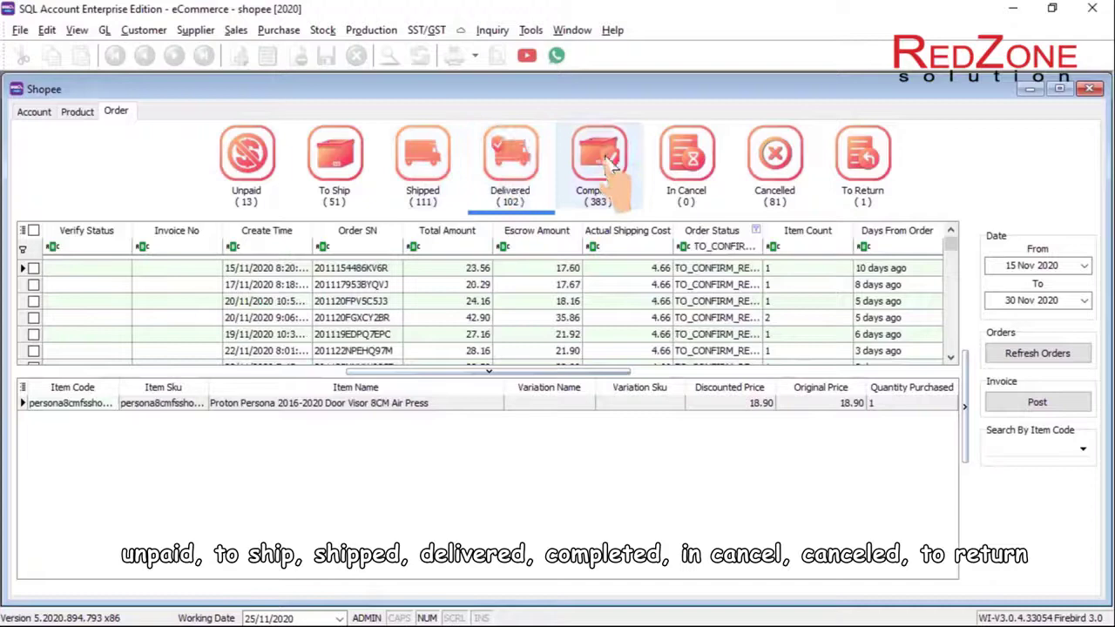
click(600, 160)
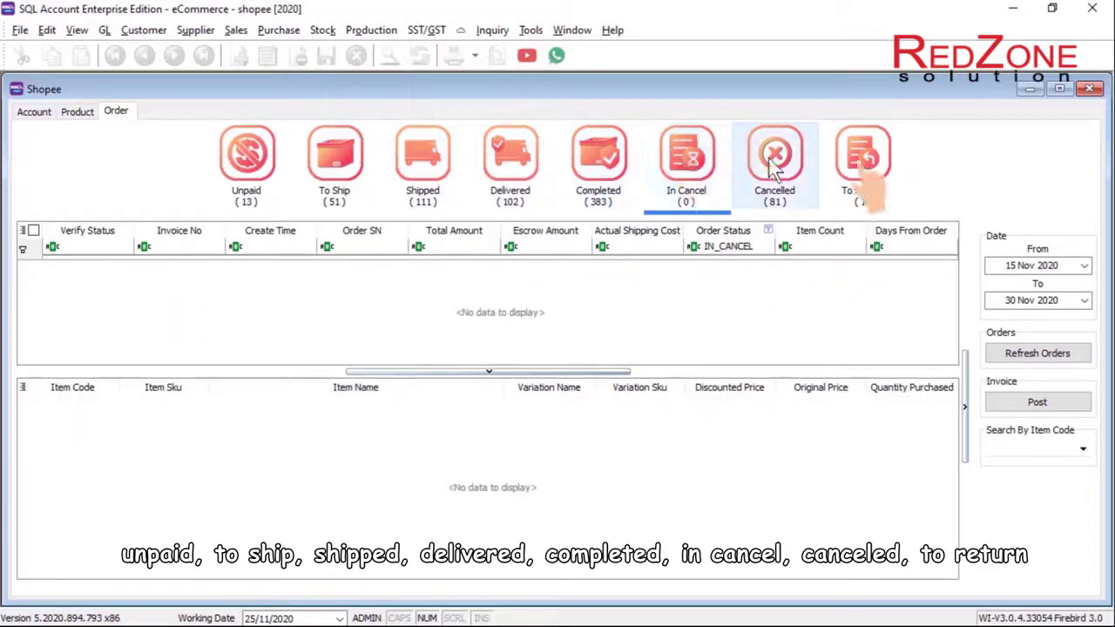
click(774, 166)
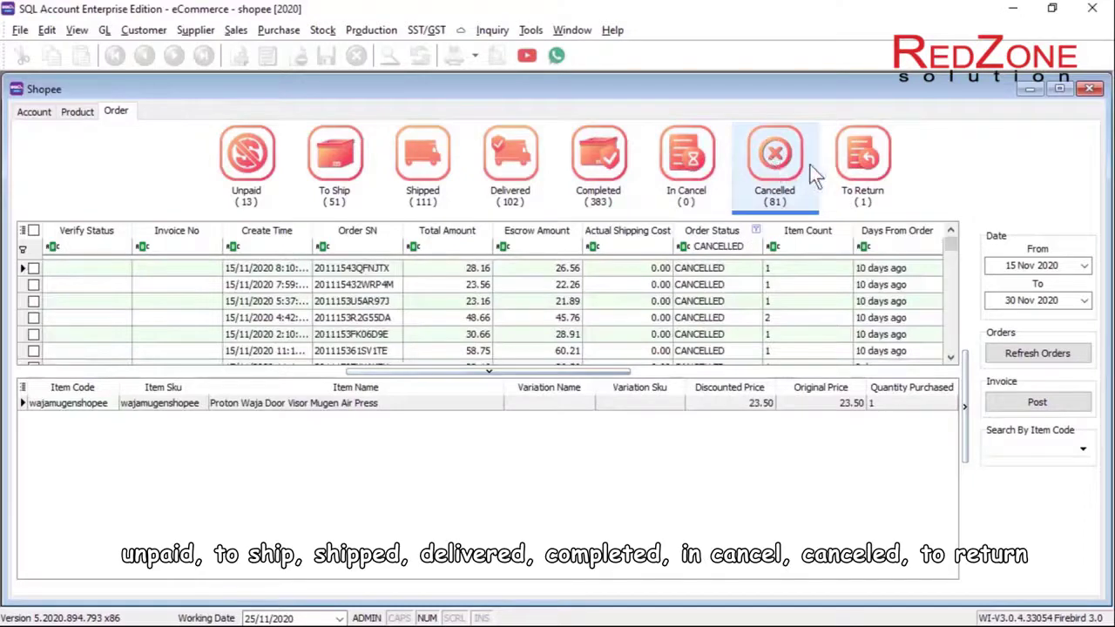
click(862, 161)
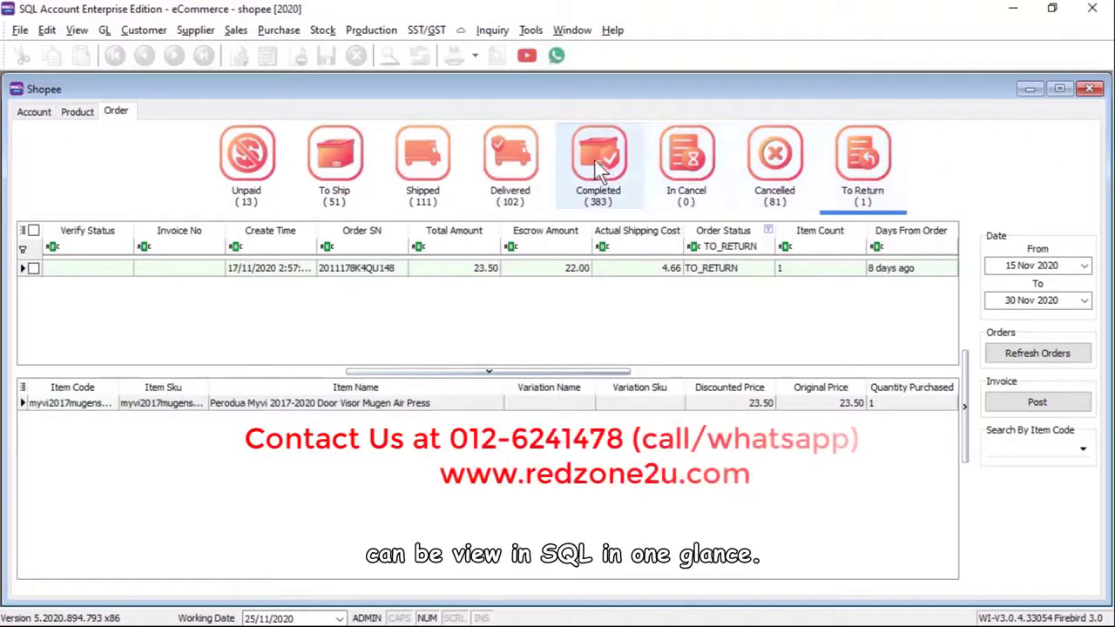
Post the completed orders as invoices, confirming so each shows Success with an invoice number.
click(599, 166)
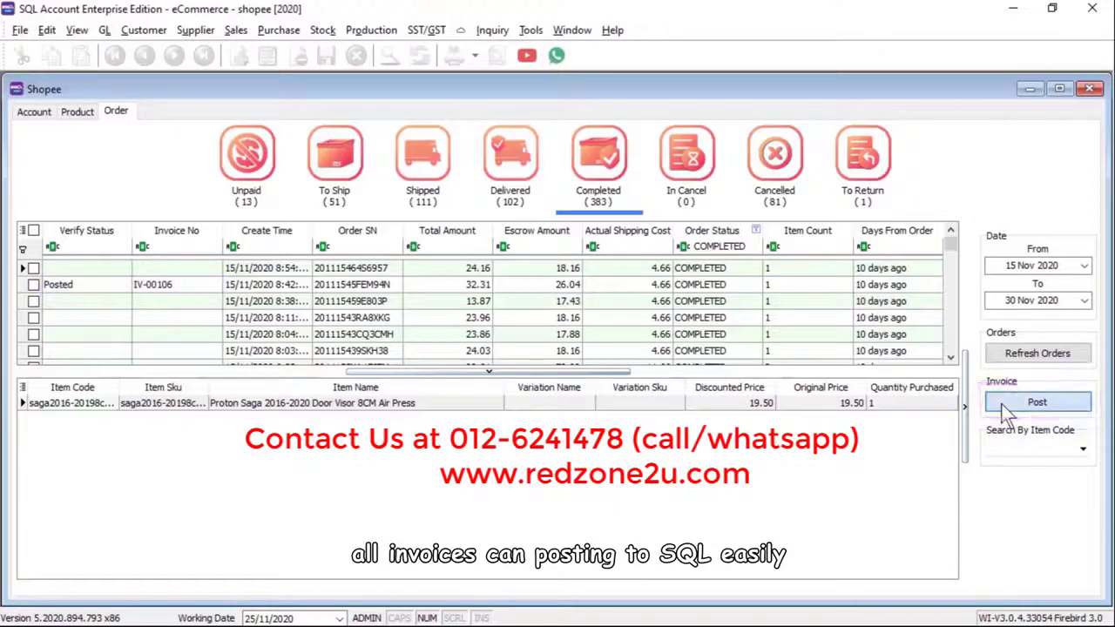
click(1037, 401)
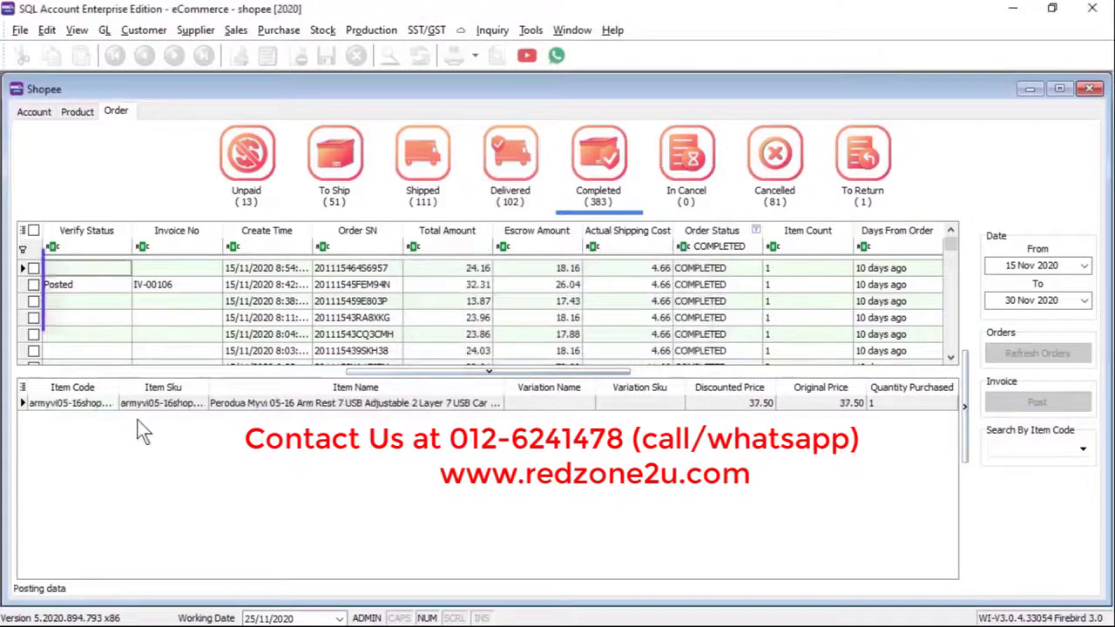
click(1037, 401)
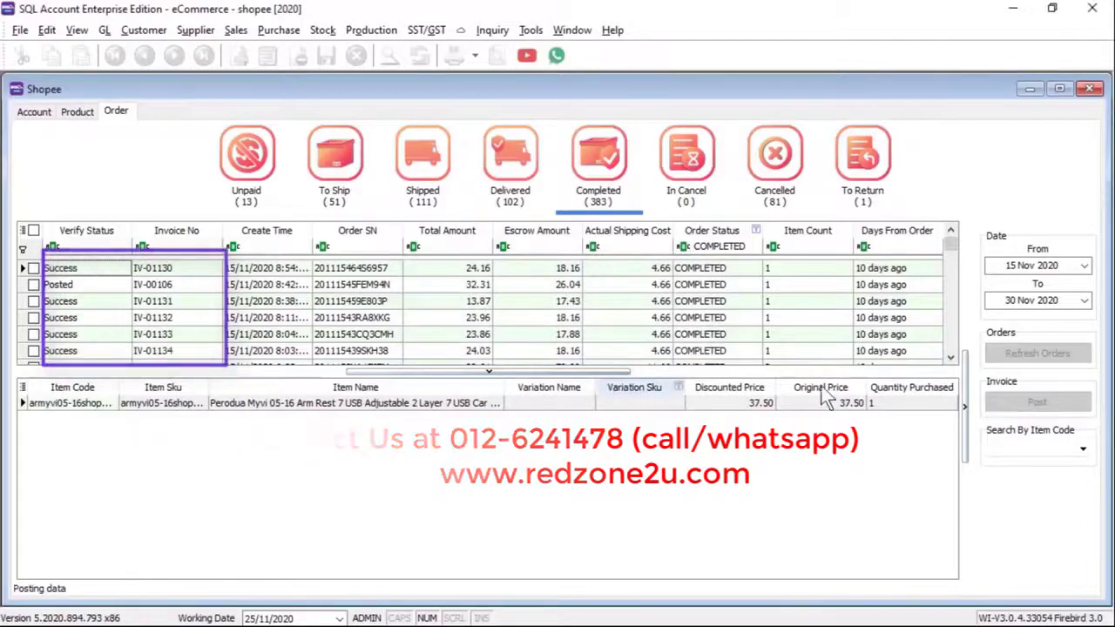
click(235, 30)
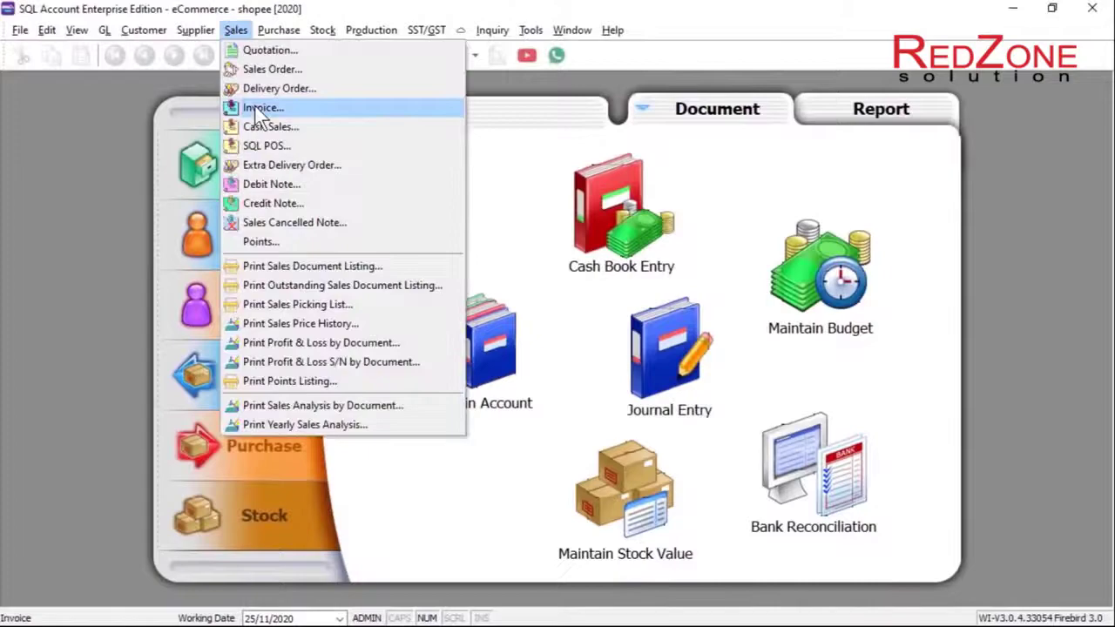
Show the Sales invoice listing with the newly posted Shopee invoices.
click(263, 108)
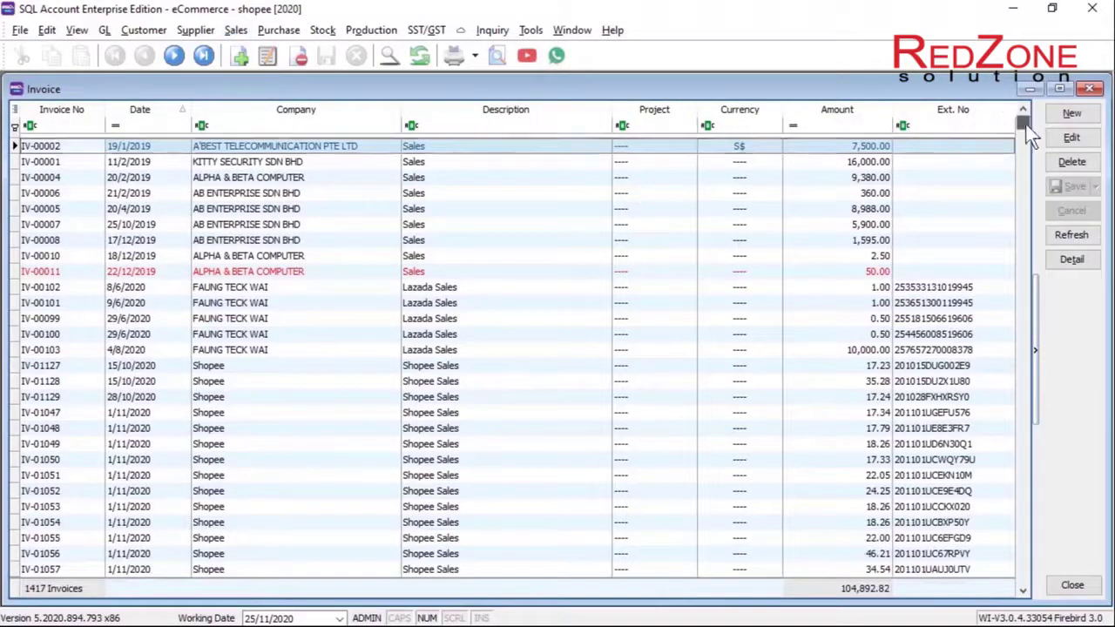